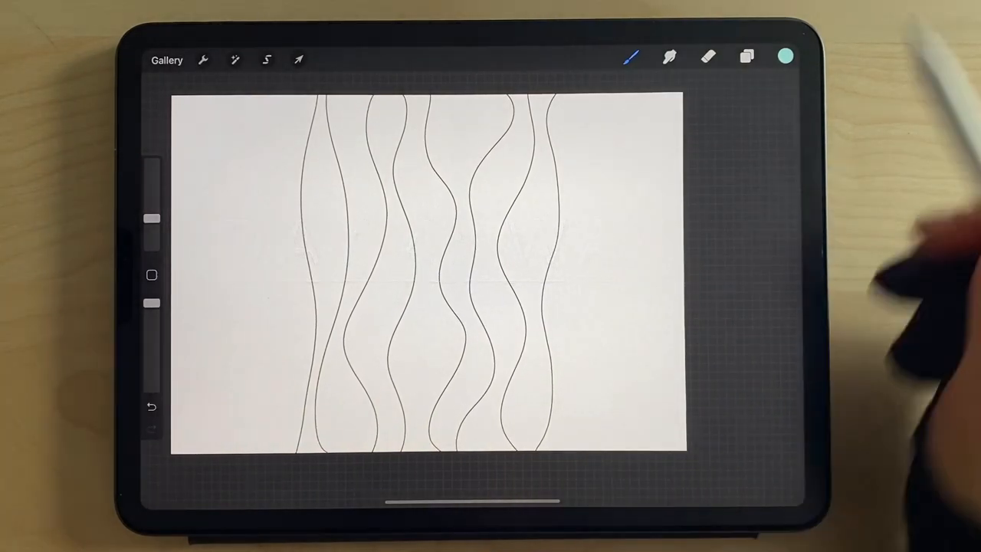
Show the Layers panel beside the wavy vertical line drawing.
{"action": "left_click", "coordinate": [745, 55]}
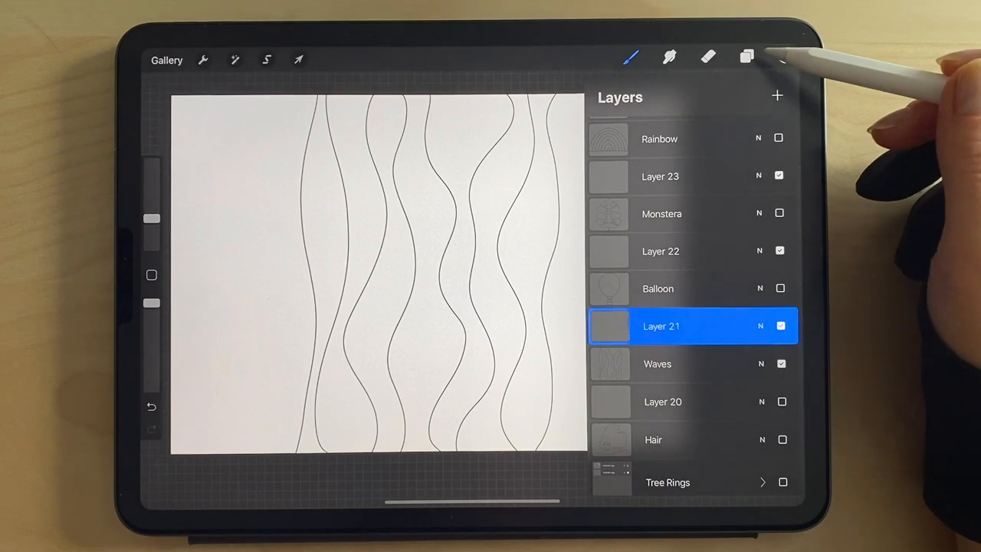